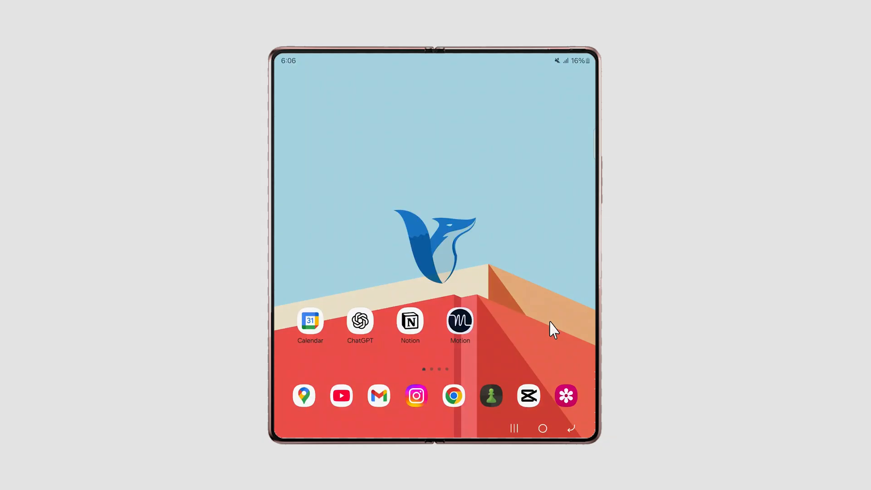
# Swipe up on the home screen to reveal the app drawer.
pyautogui.scroll(3)
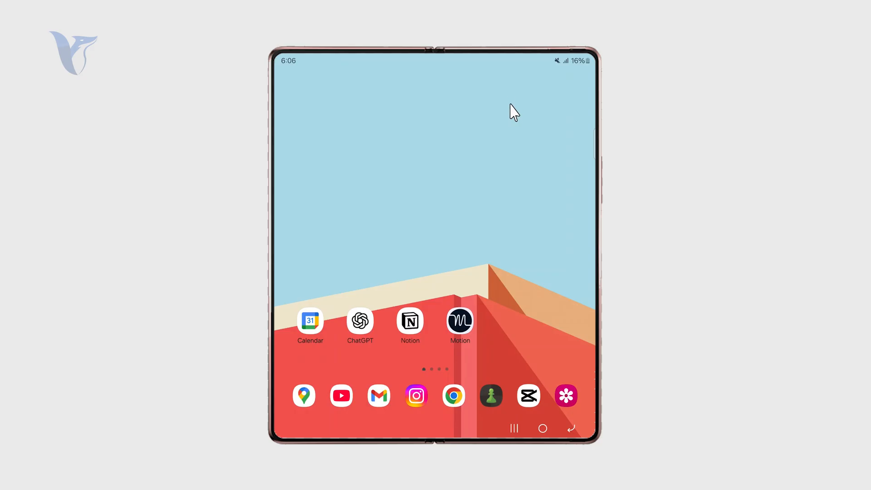
pyautogui.moveTo(457, 219)
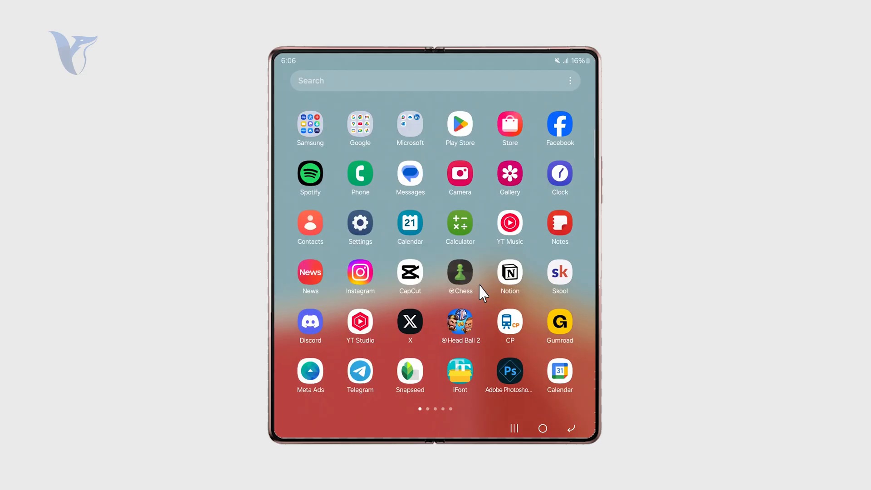
# Launch Chess.com, decline the free premium trial with 'Not Today', and scroll the feed.
pyautogui.click(459, 272)
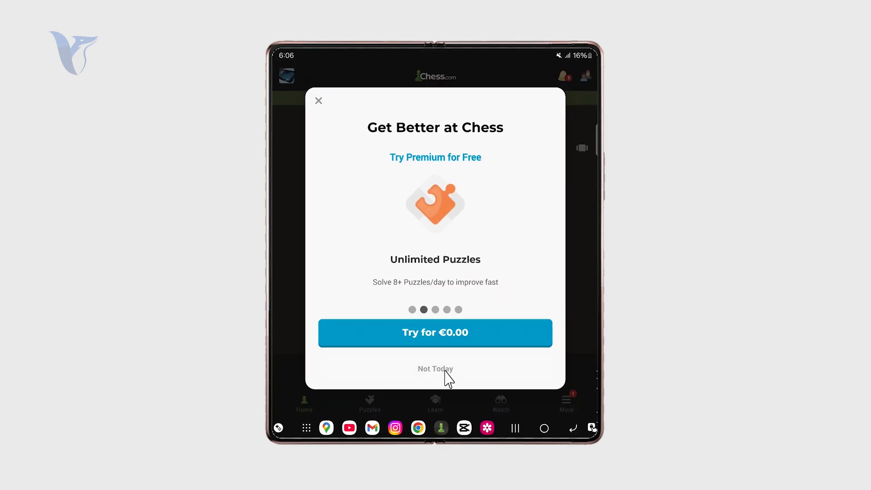
pyautogui.click(435, 368)
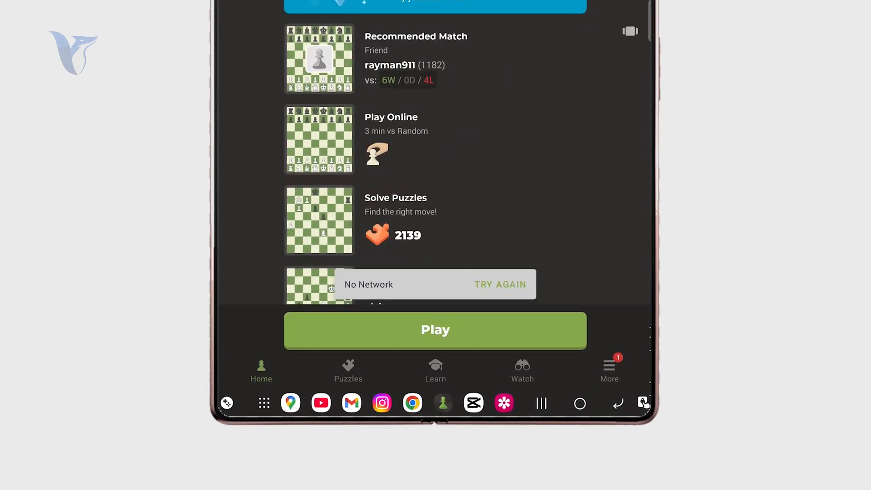
pyautogui.scroll(-3)
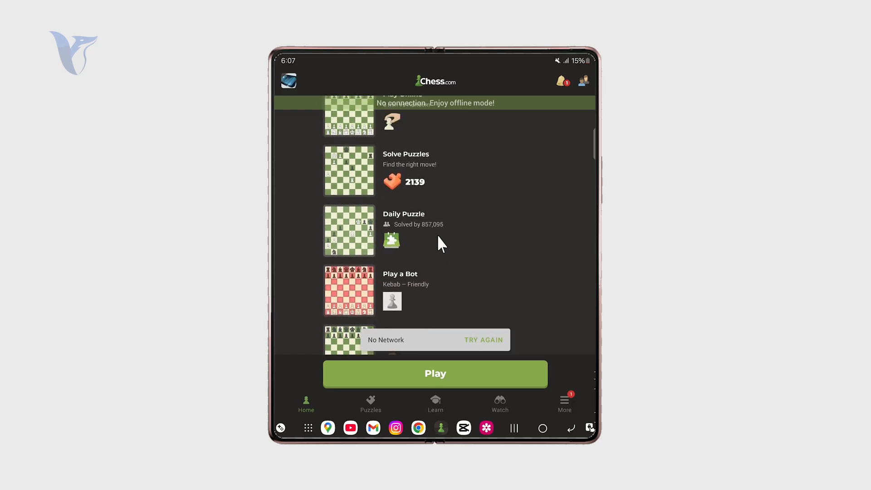
# Scroll the Chess.com feed and long-press Game Booster's shortcut button to show Select shortcut.
pyautogui.scroll(-3)
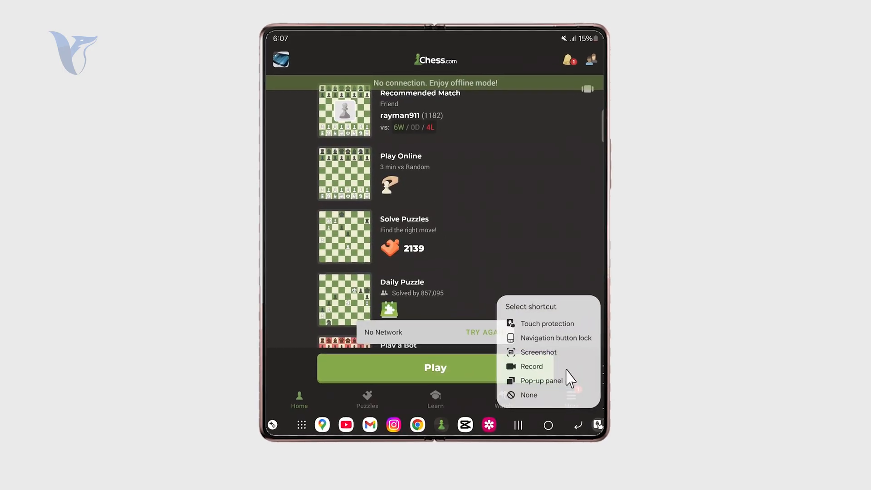
pyautogui.scroll(-3)
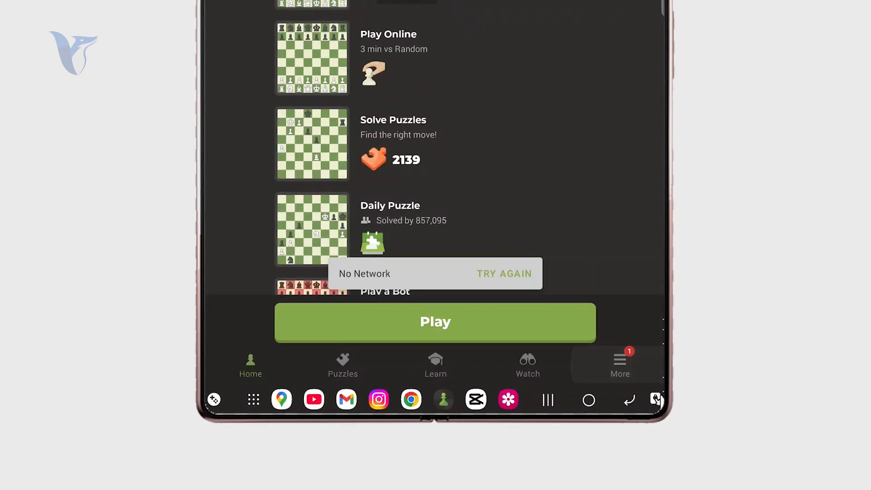
pyautogui.click(656, 399)
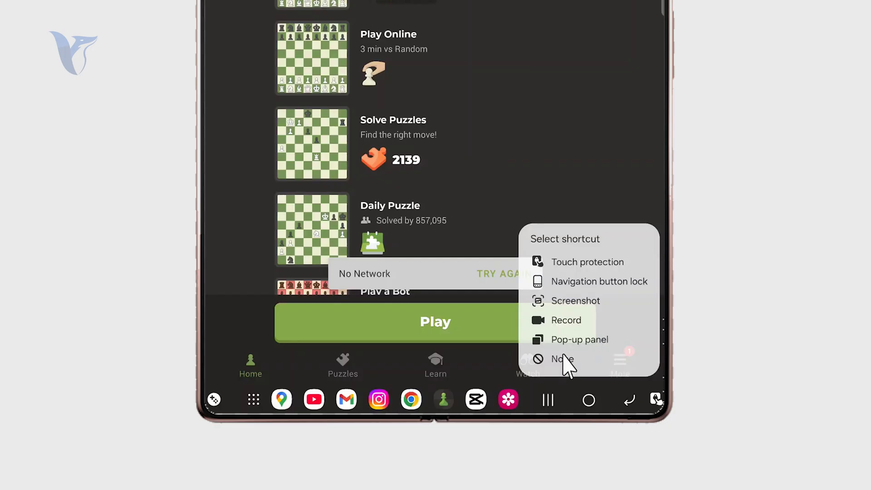
pyautogui.moveTo(586, 303)
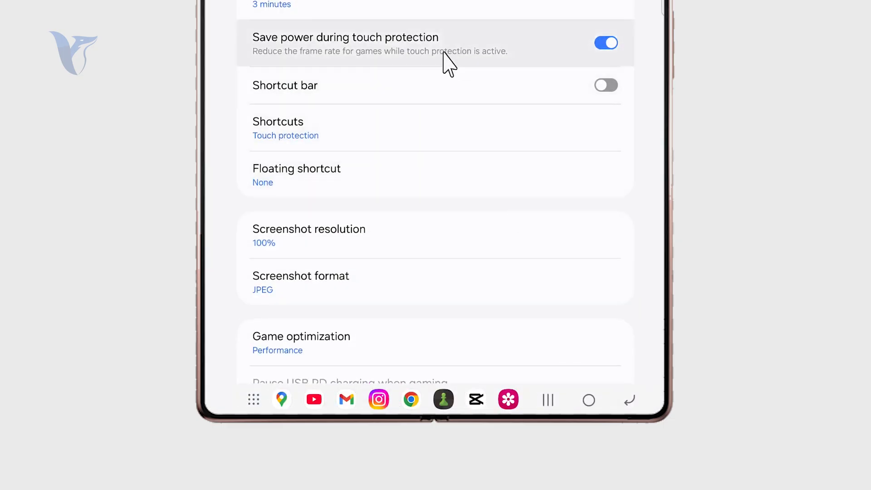
# Open the Shortcuts choices to switch from Touch protection to Navigation button lock.
pyautogui.click(271, 4)
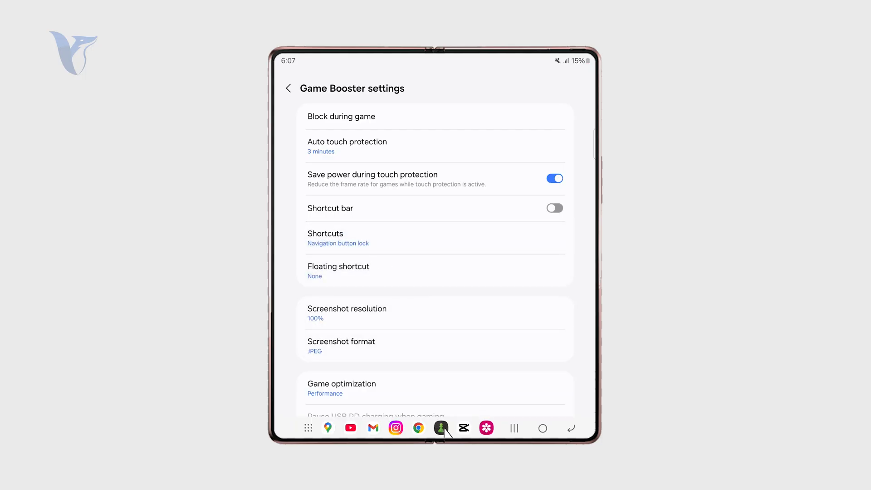
# Return to Chess.com from the taskbar and open the Game Booster panel over it.
pyautogui.click(441, 428)
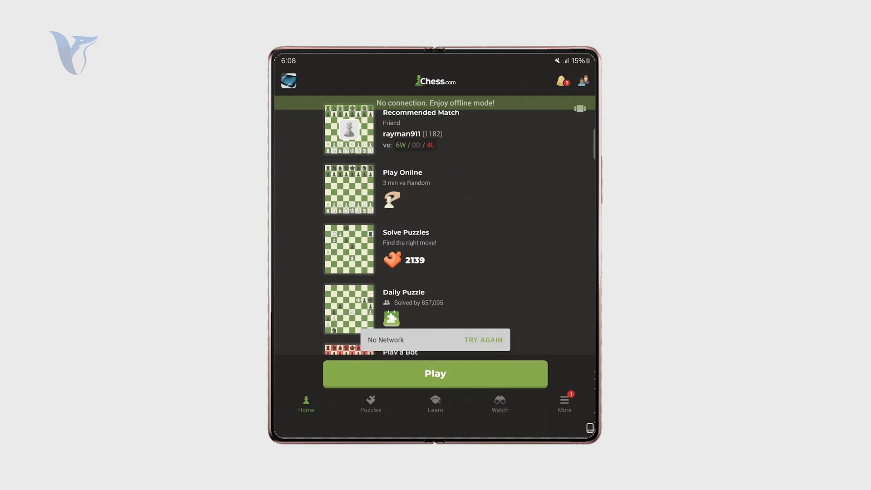
pyautogui.scroll(-3)
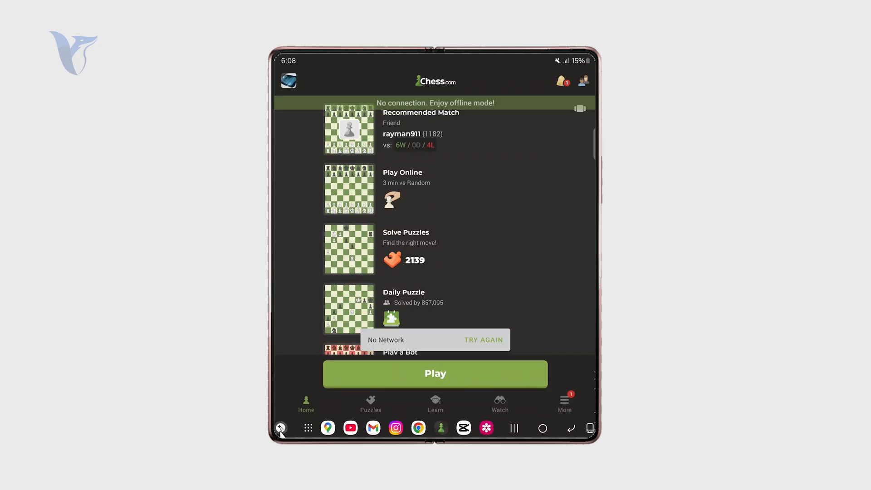
pyautogui.click(281, 428)
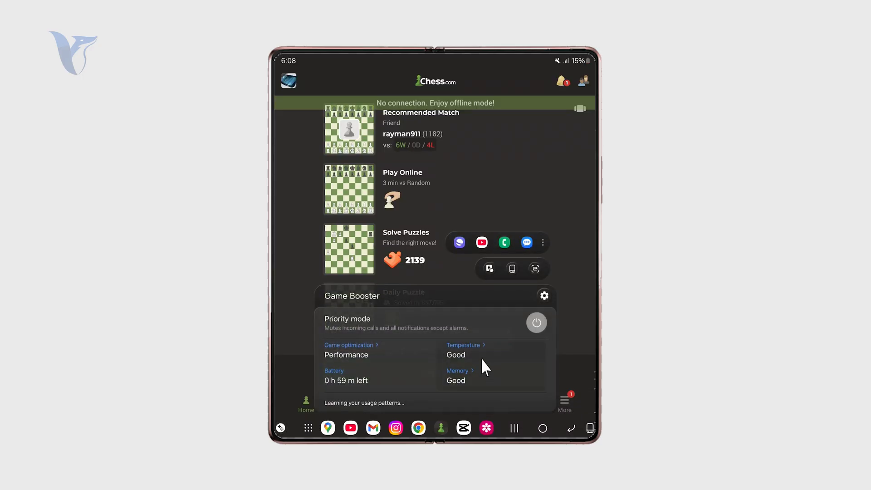